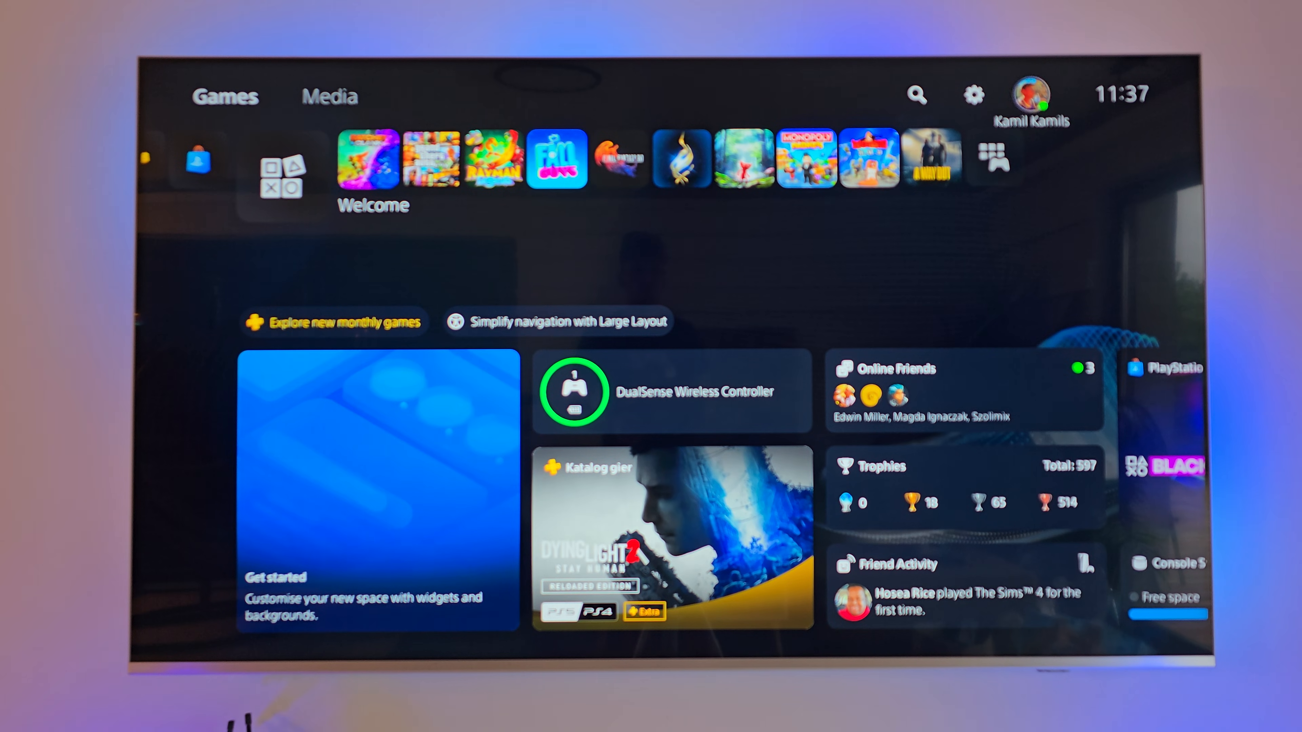
mouse_move(973, 95)
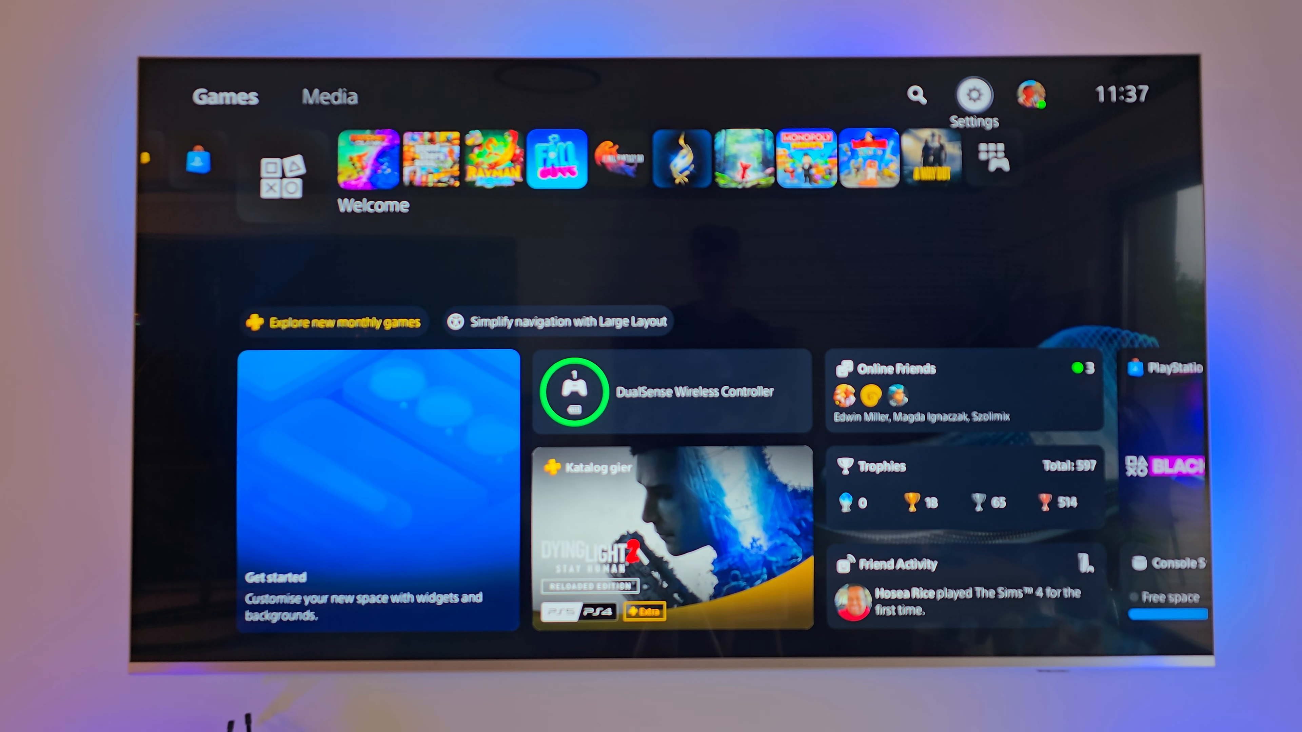
- Turn on Enable Zoom under Accessibility > Zoom so the zoom controller guide appears
click(973, 95)
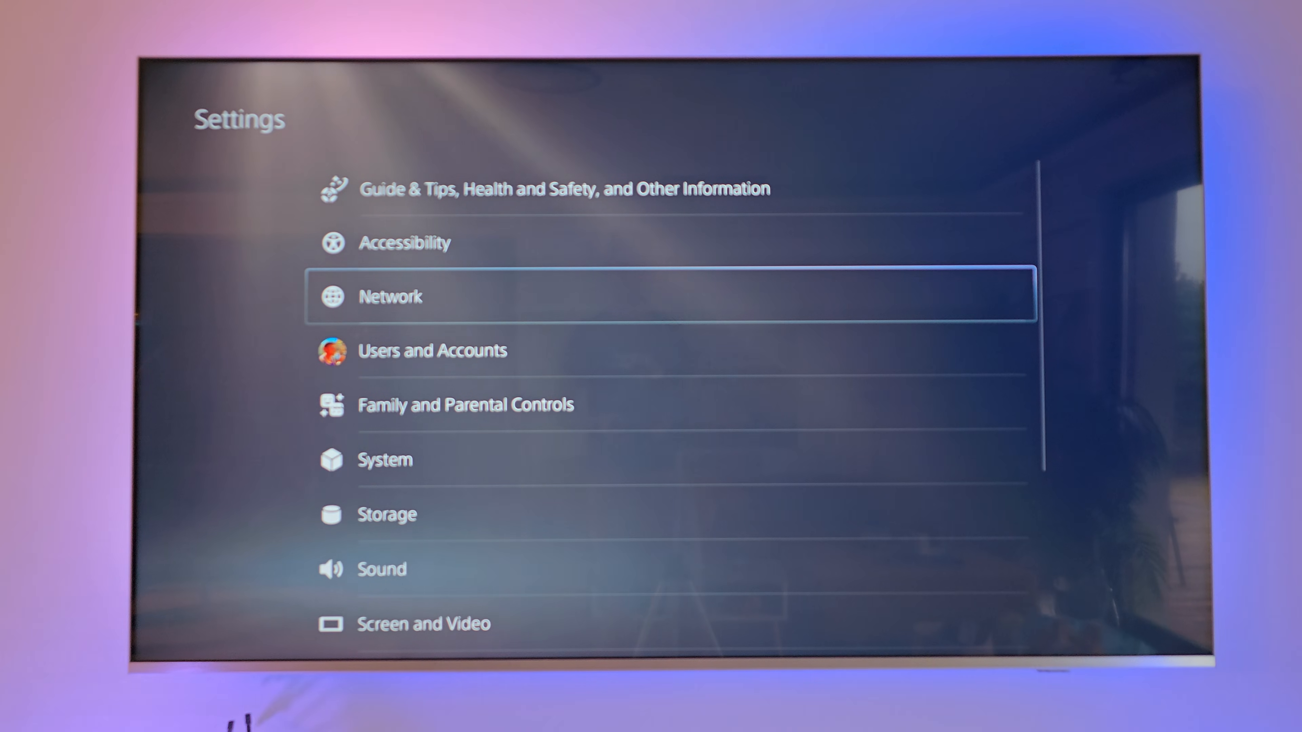
key(up)
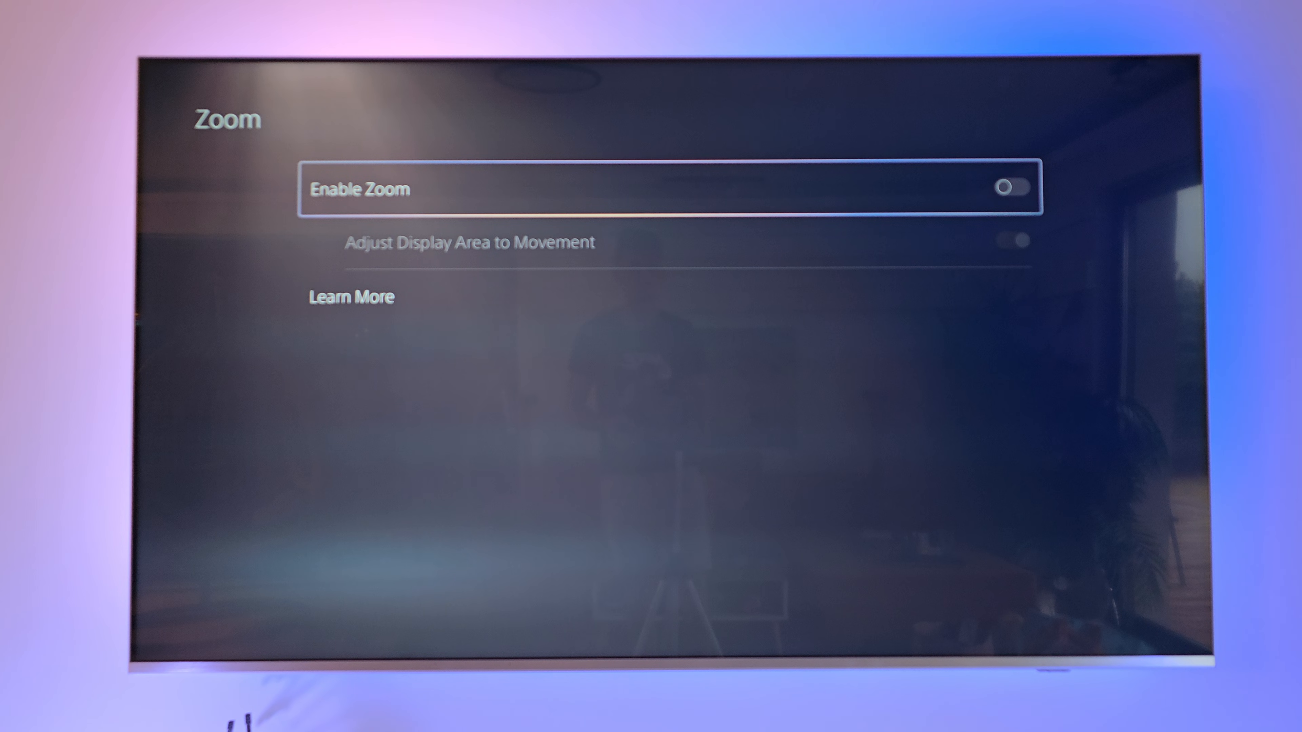
click(1009, 188)
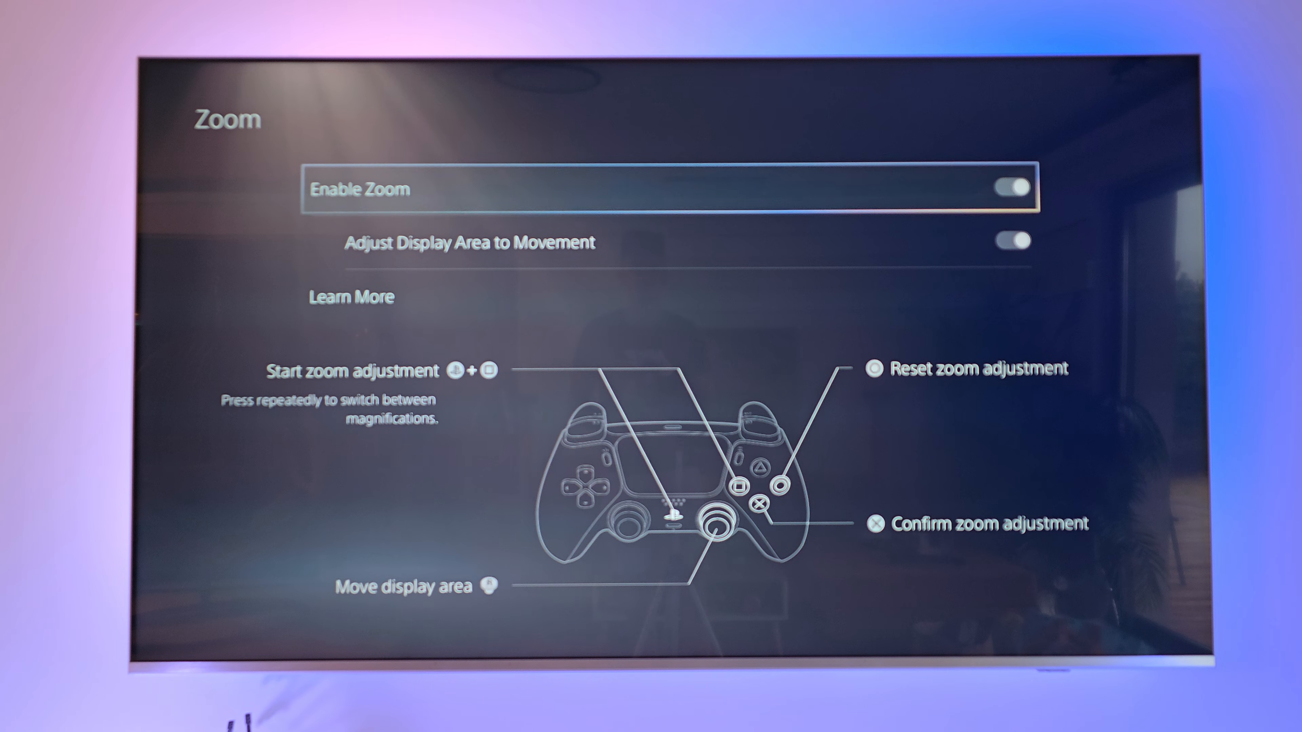